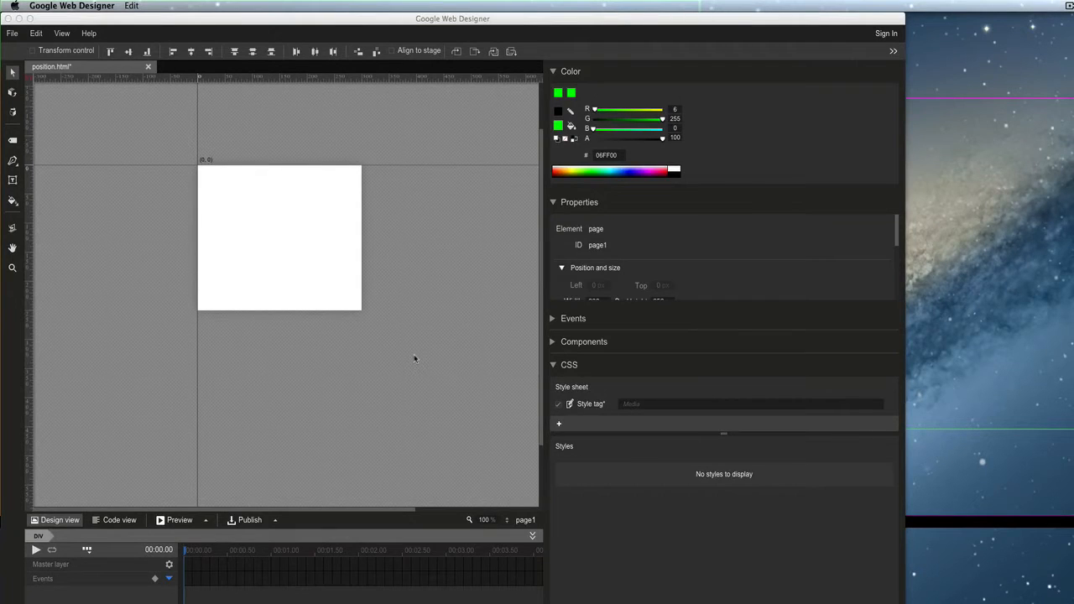
mouse_move(403, 351)
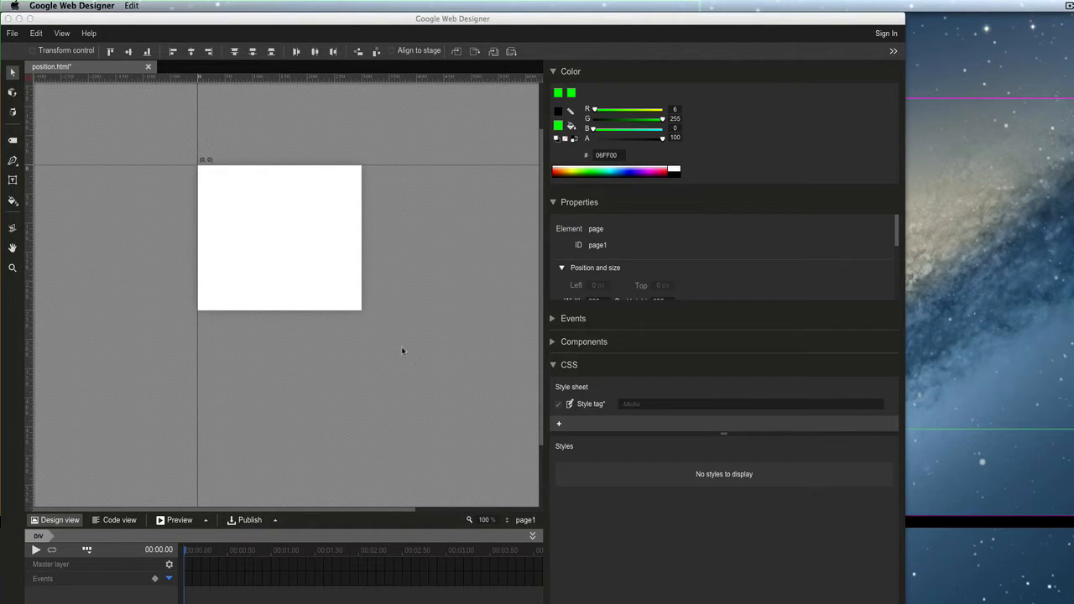
mouse_move(272, 286)
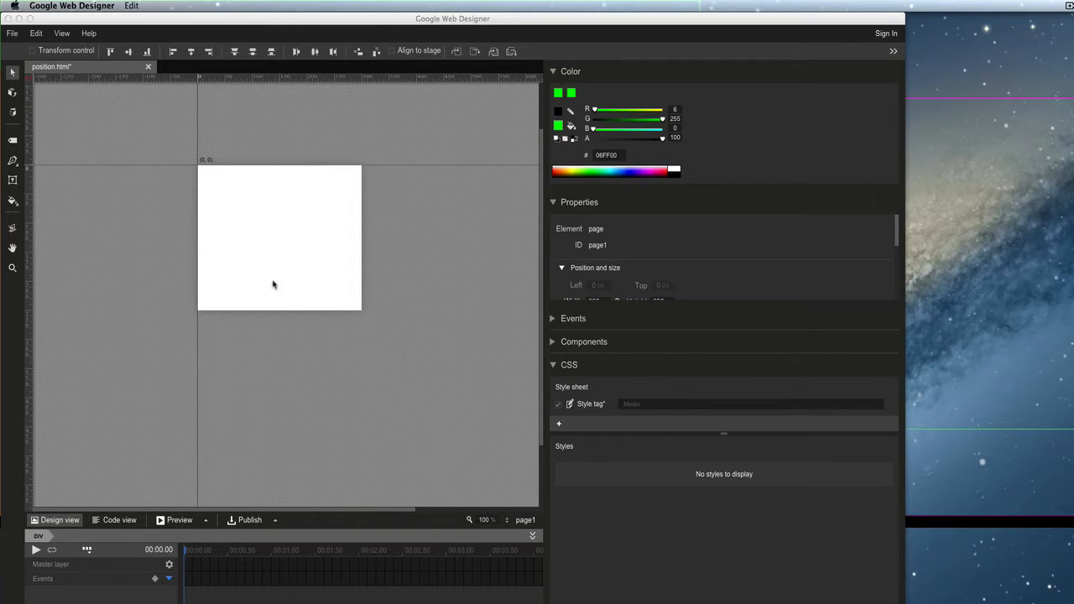
mouse_move(444, 256)
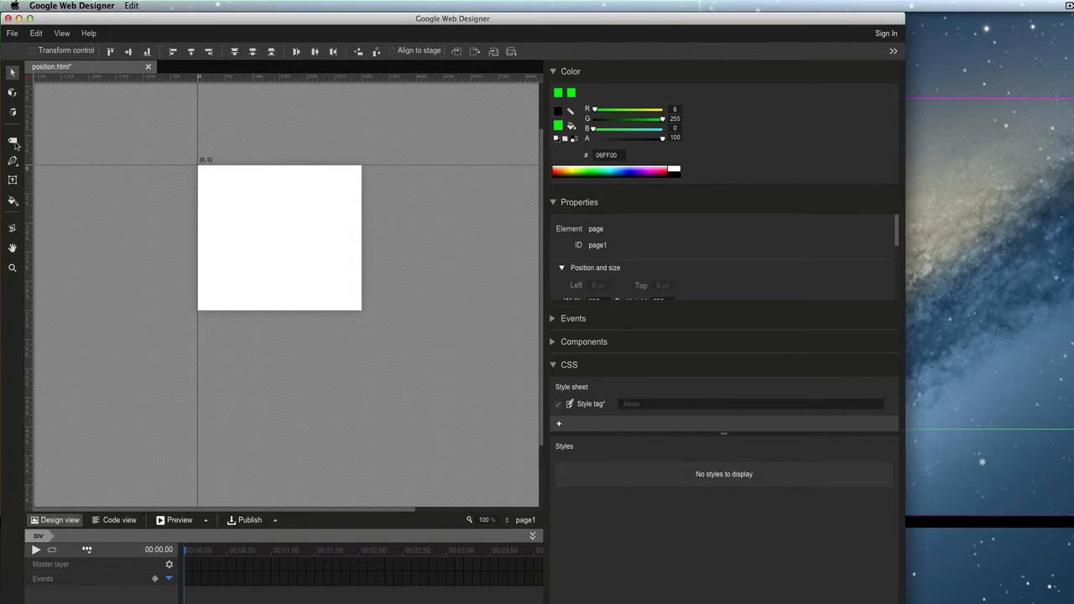
- Draw a square div near the stage's top-left and fill it green
left_click_drag(198, 171, 255, 247)
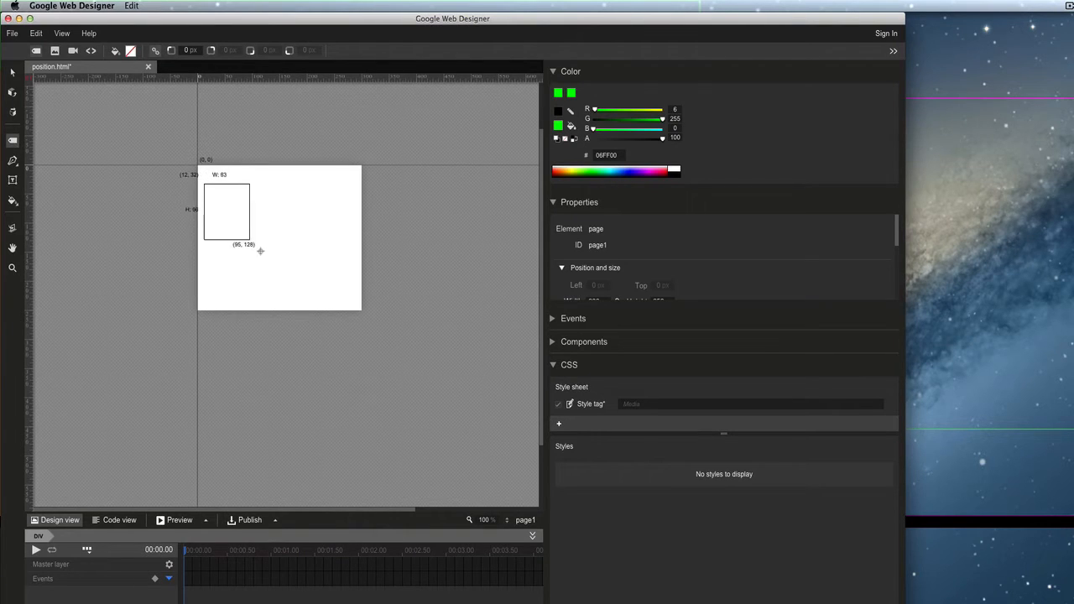
left_click(238, 218)
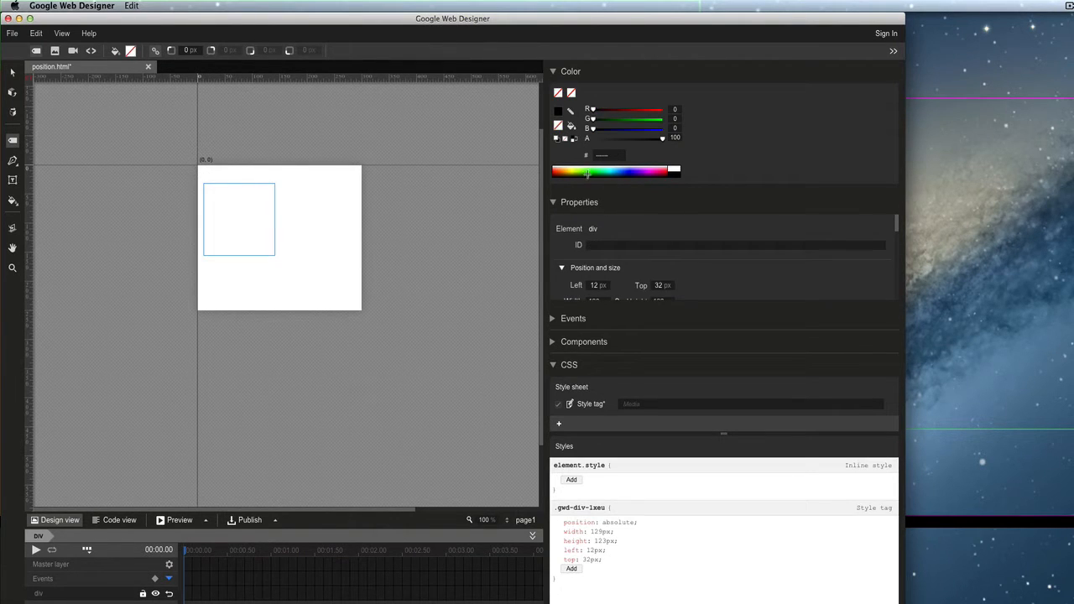
left_click(587, 171)
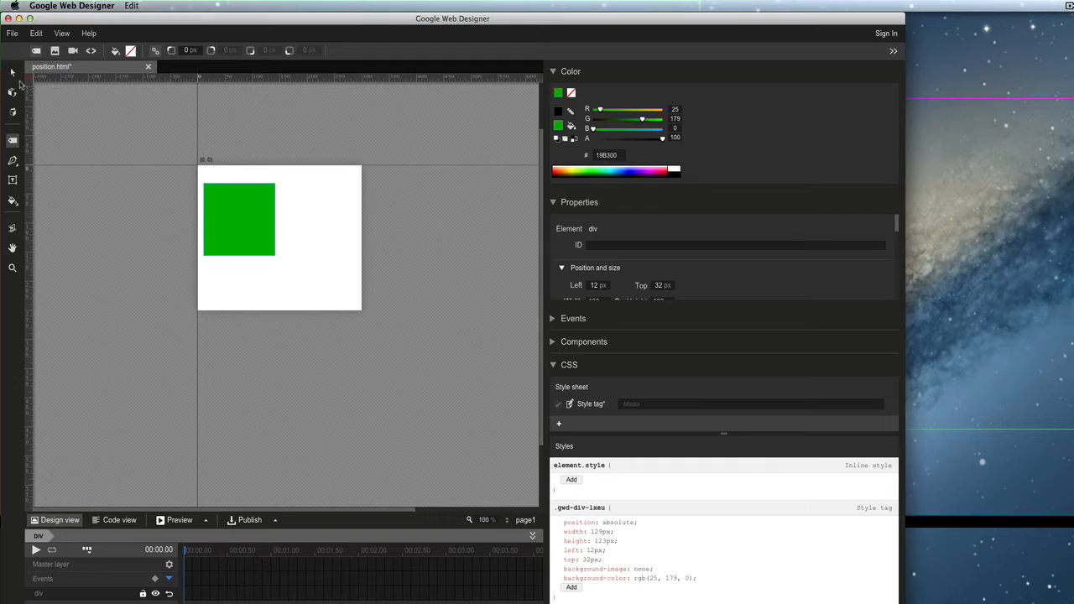
- Drag the green square around the stage, ending right of centre at left 142 px, top 78 px
left_click_drag(239, 218, 264, 231)
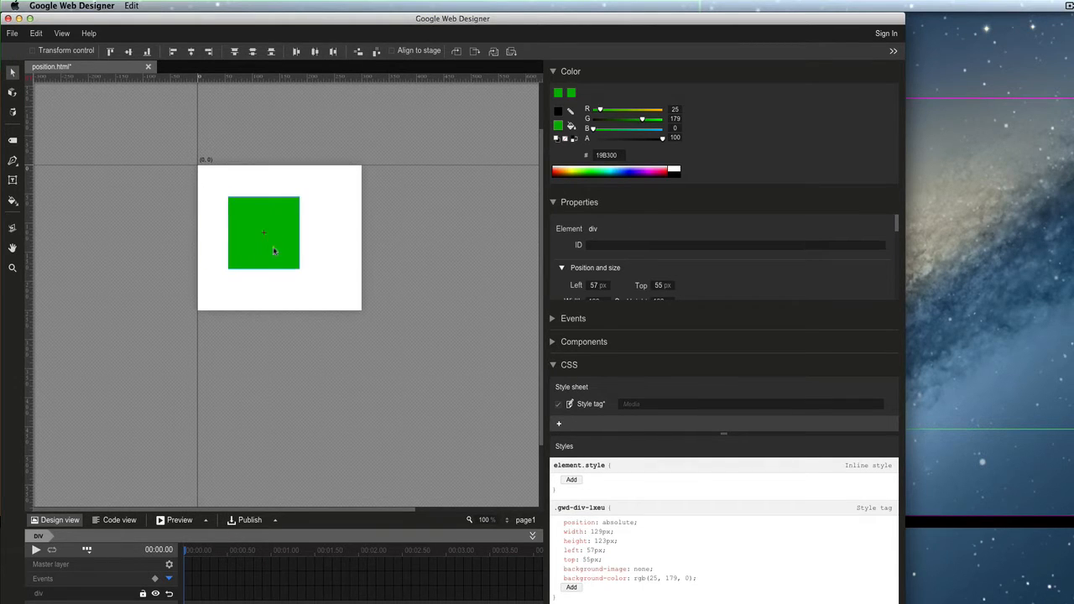
left_click_drag(264, 232, 287, 259)
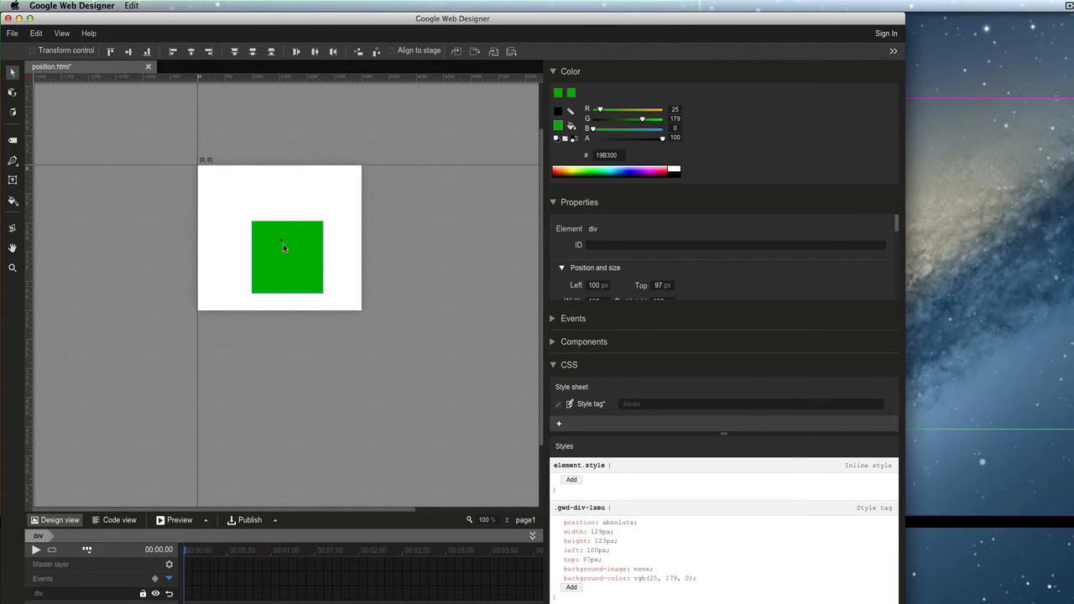
left_click_drag(287, 257, 242, 208)
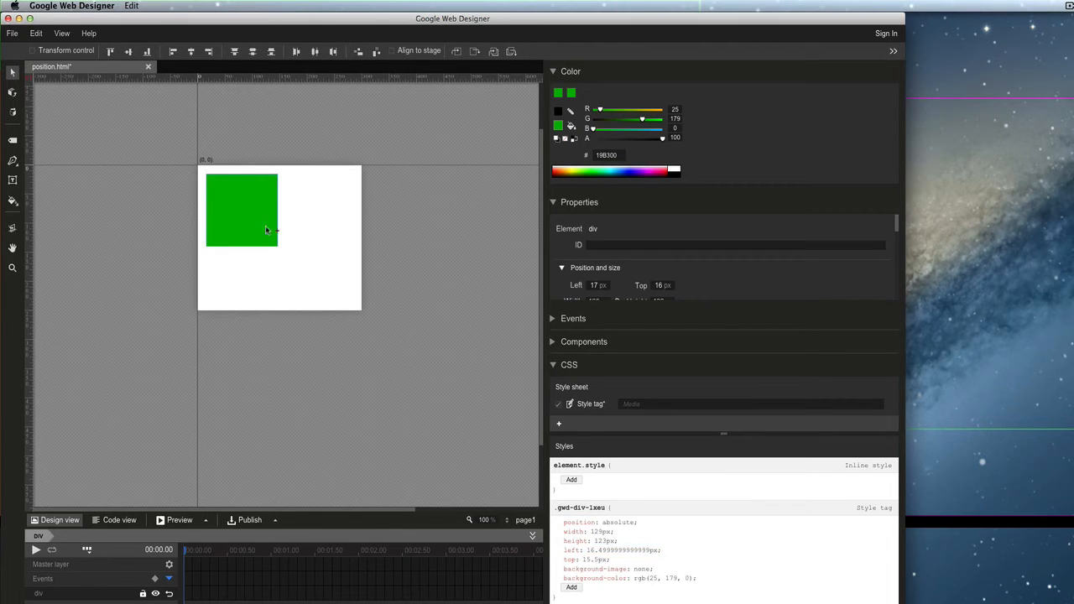
left_click_drag(242, 208, 265, 235)
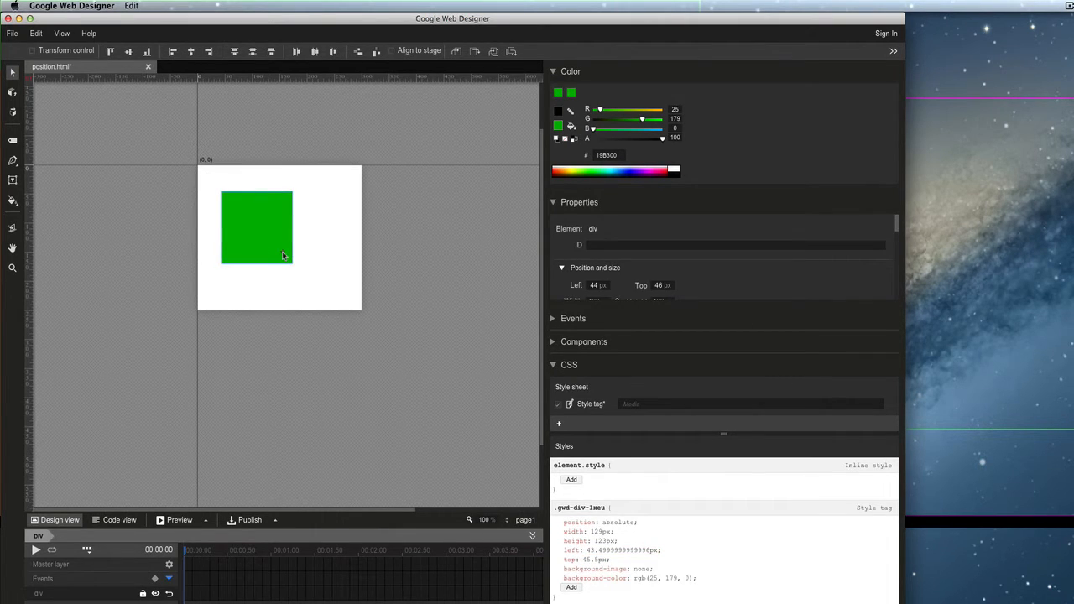
mouse_move(259, 228)
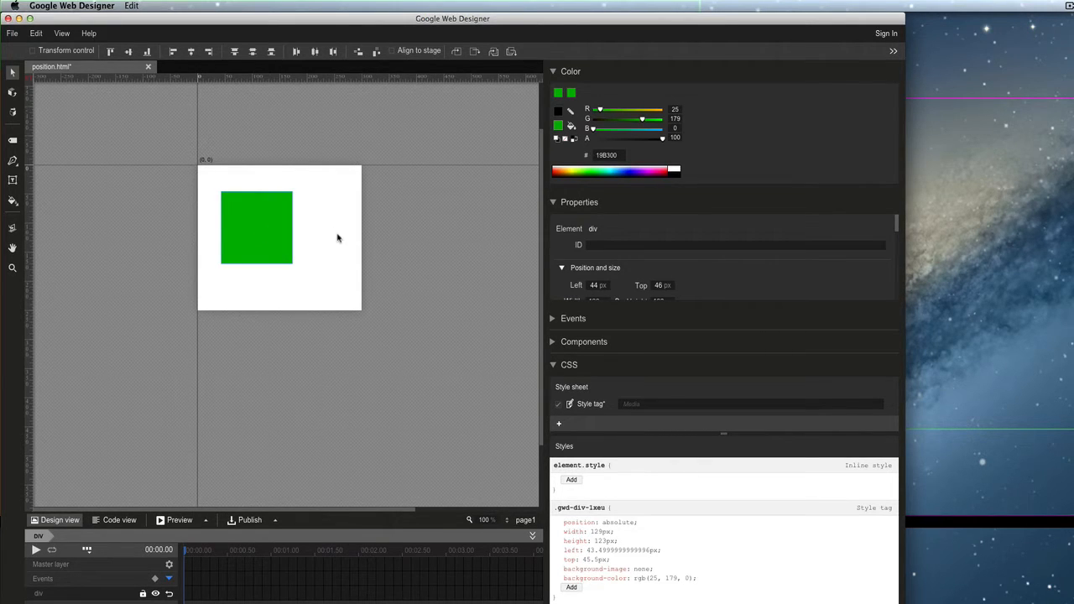
mouse_move(178, 177)
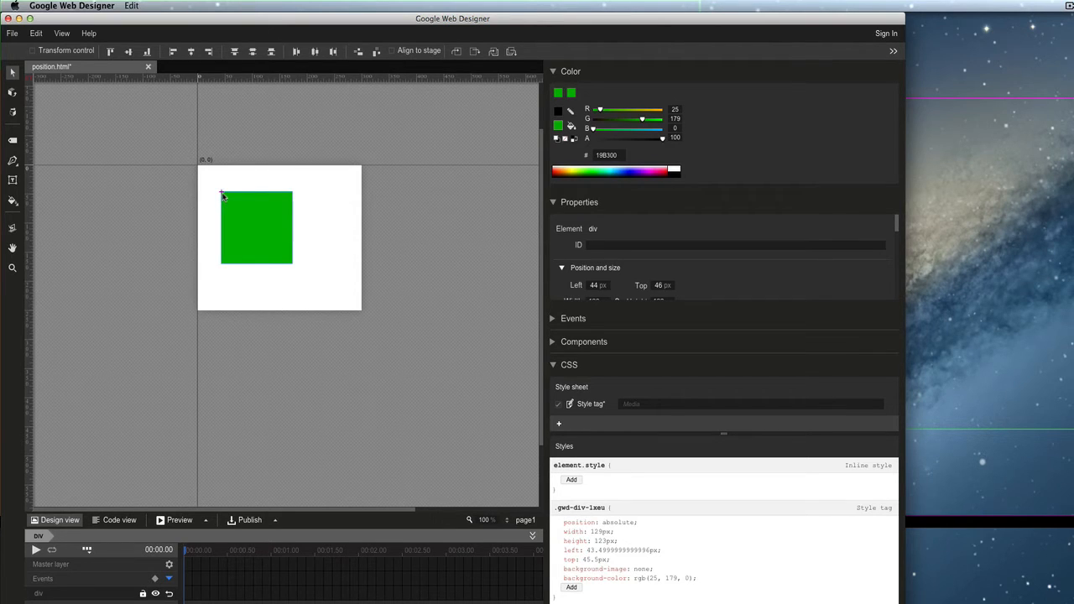
mouse_move(232, 212)
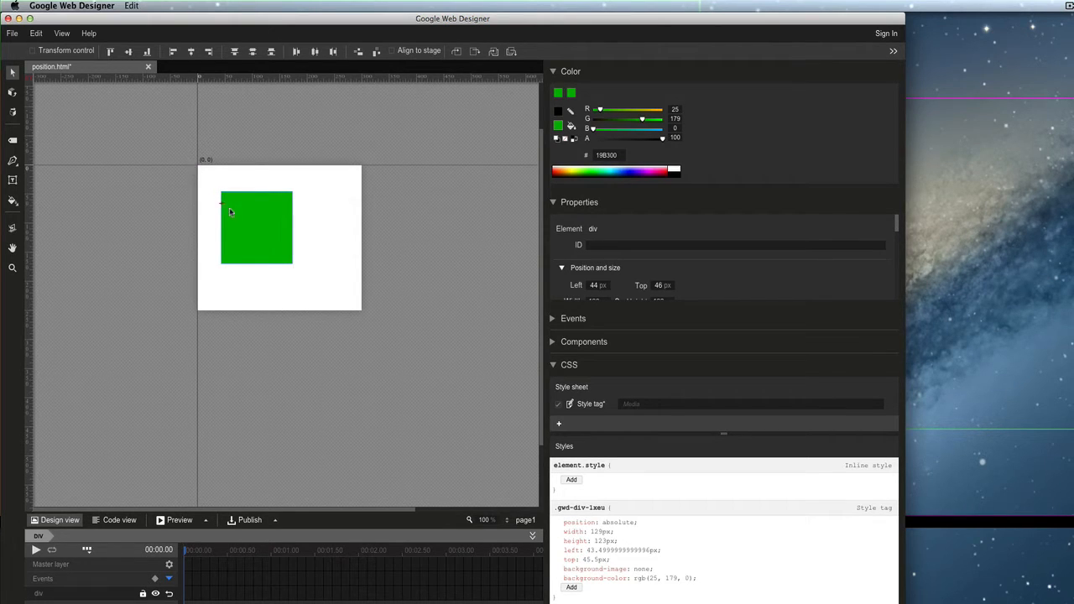
mouse_move(222, 198)
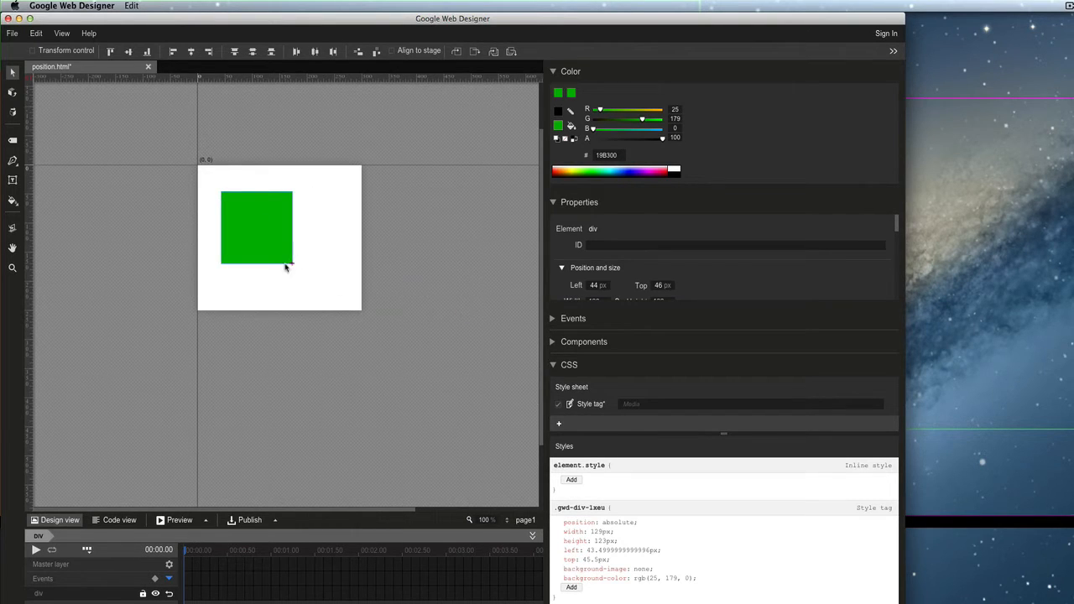
left_click_drag(257, 226, 309, 245)
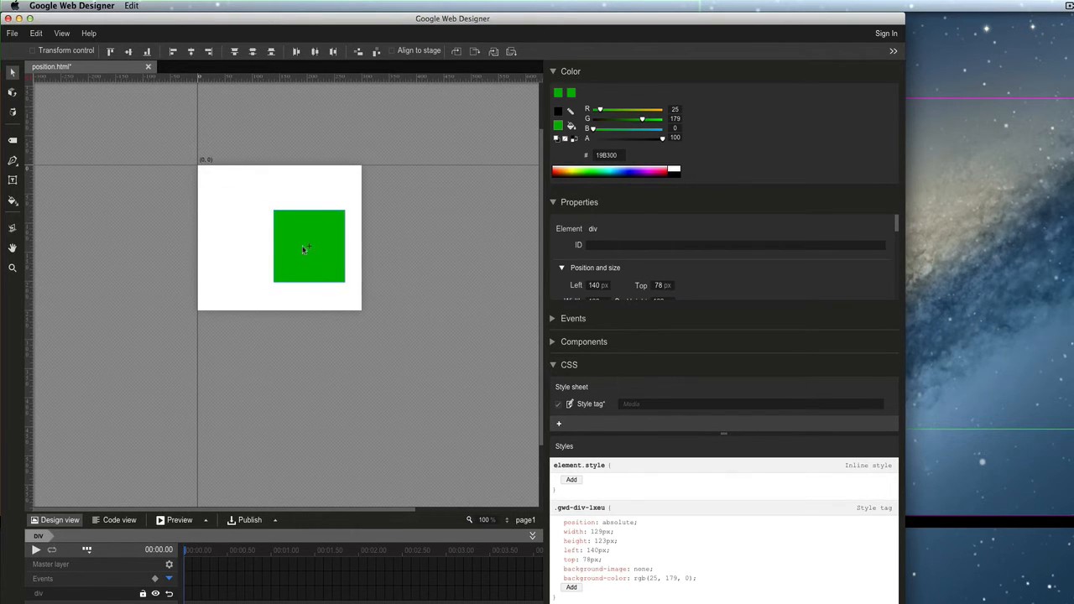
- Move the green square flush into the stage's top-left corner, left and top 0 px
left_click_drag(309, 245, 282, 240)
type("0")
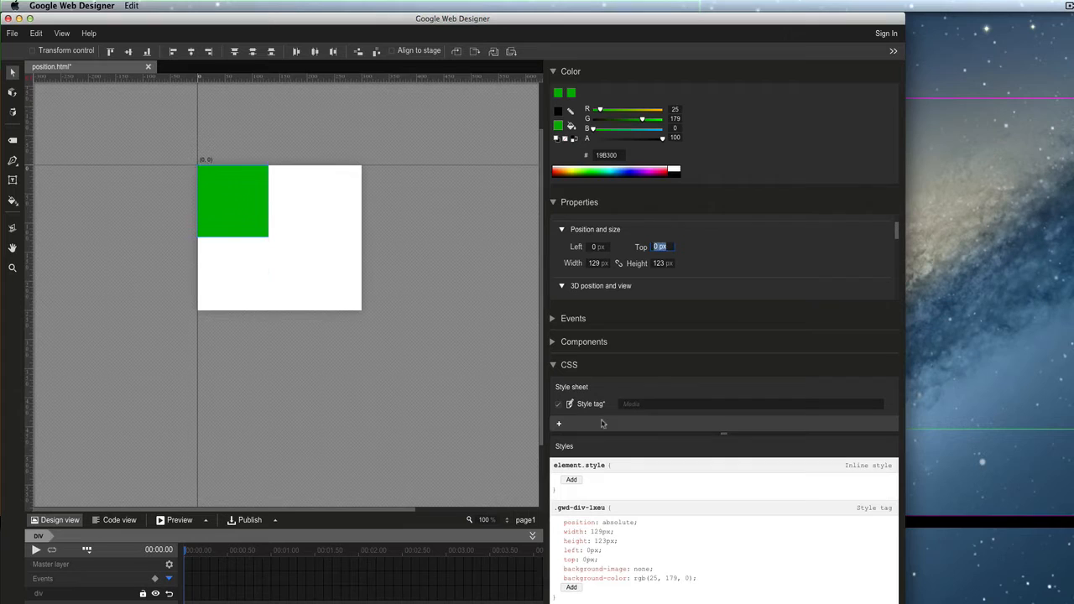
mouse_move(246, 273)
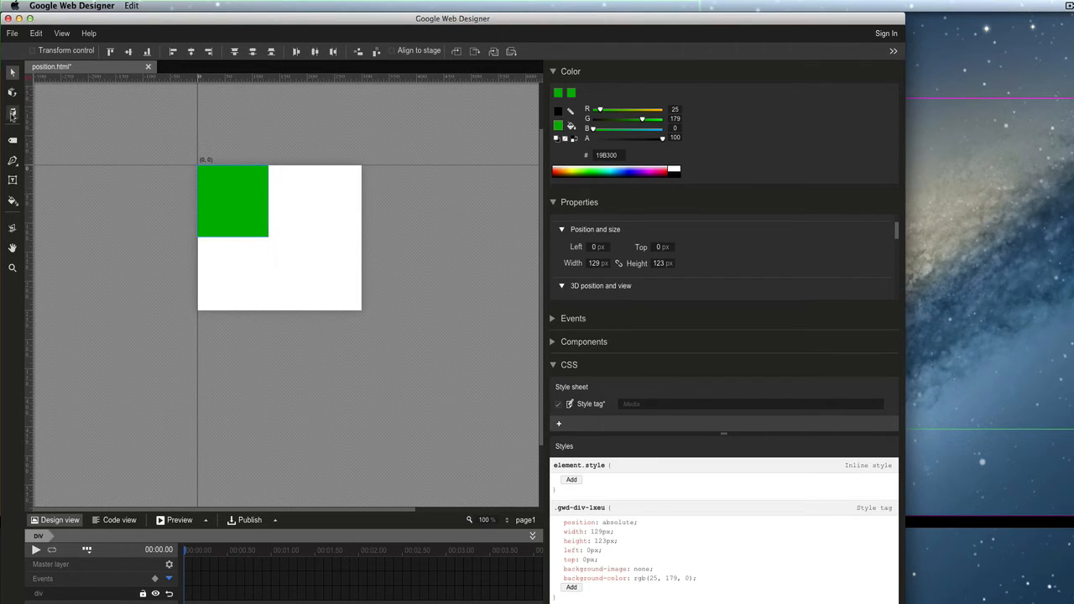
mouse_move(13, 115)
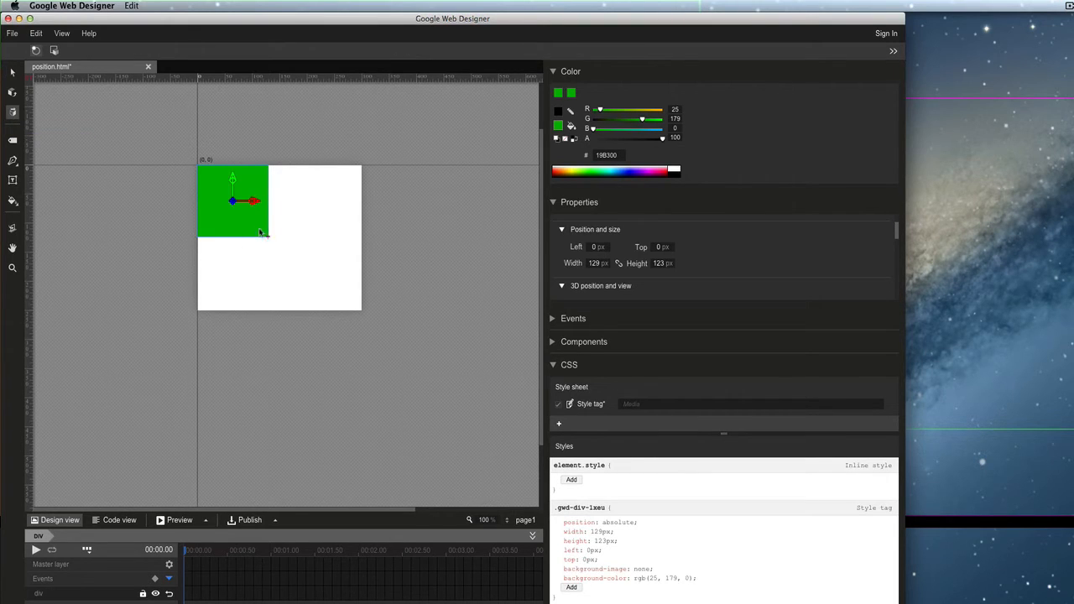
- Shift the square toward stage centre with the 3D Translation gizmo, adding a translate3d transform
left_click_drag(243, 202, 282, 238)
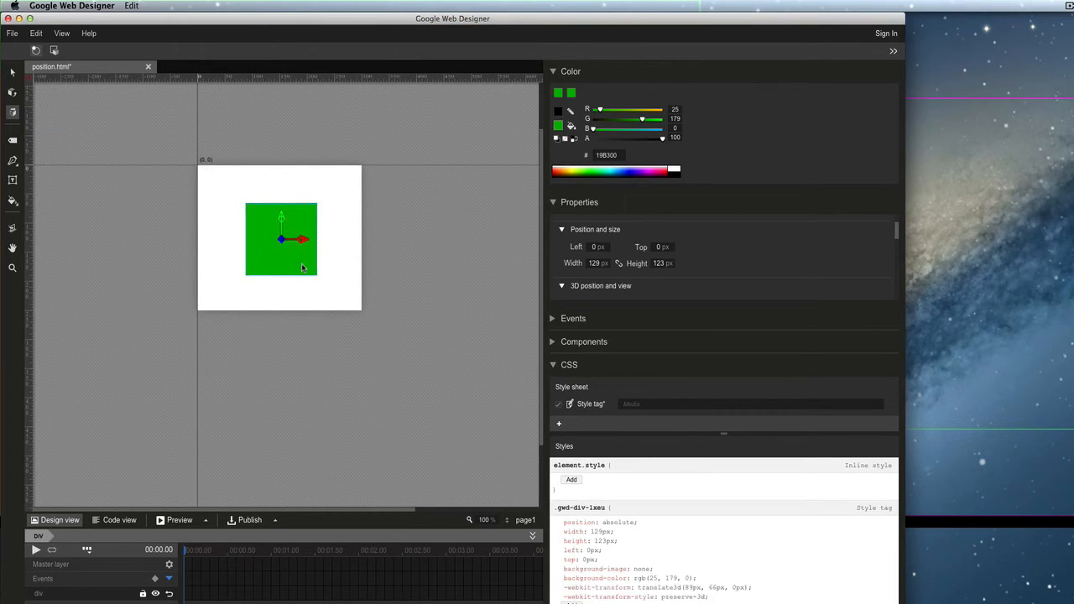
left_click(596, 569)
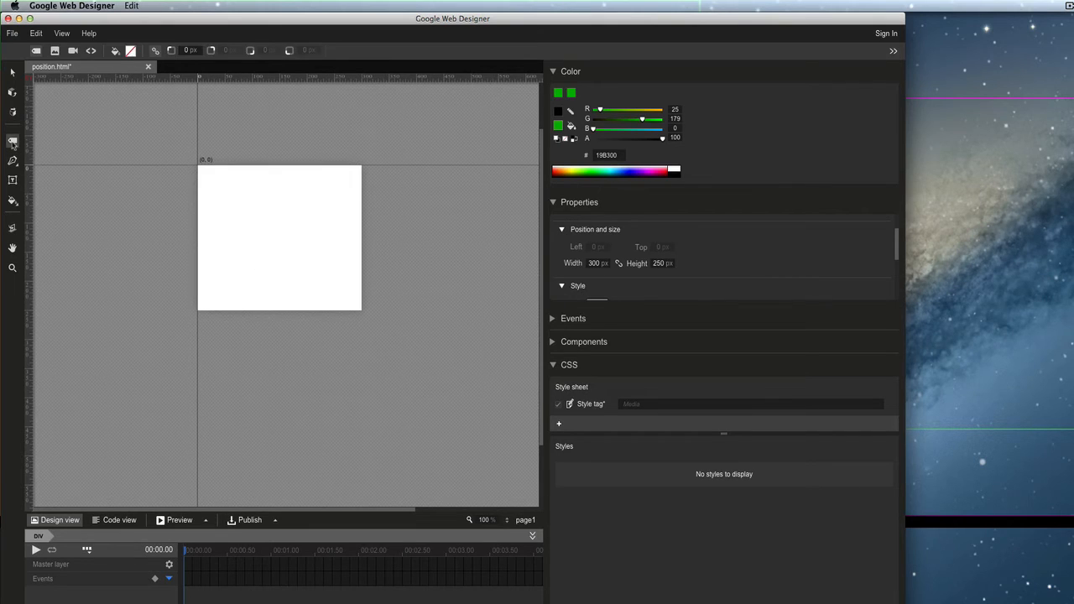
- Draw a new square div on the empty stage
left_click_drag(219, 184, 286, 262)
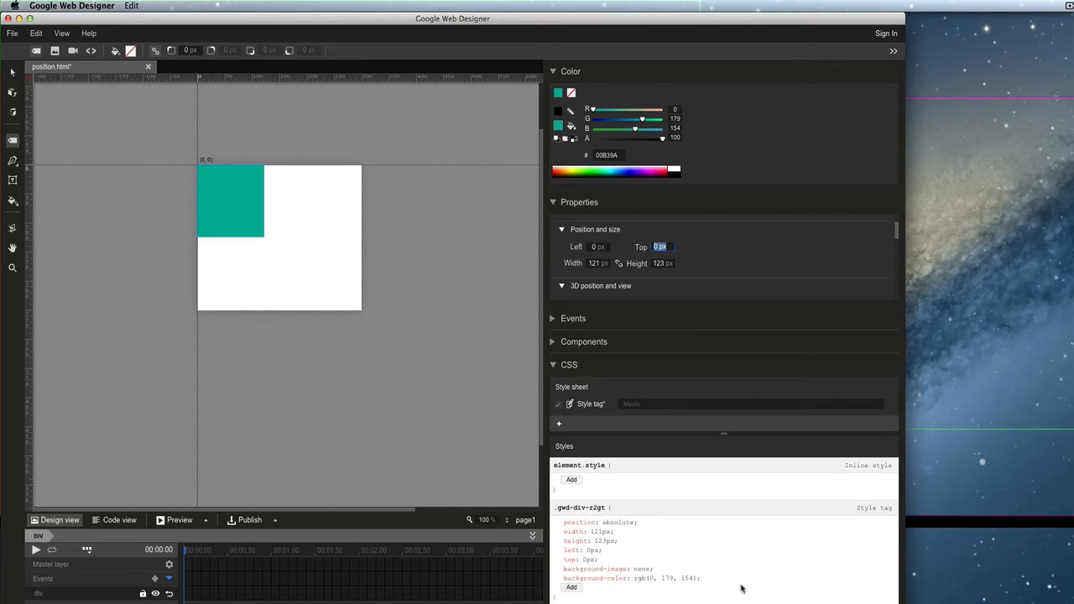
- Begin editing the teal square's 3D position values in Properties
double_click(574, 533)
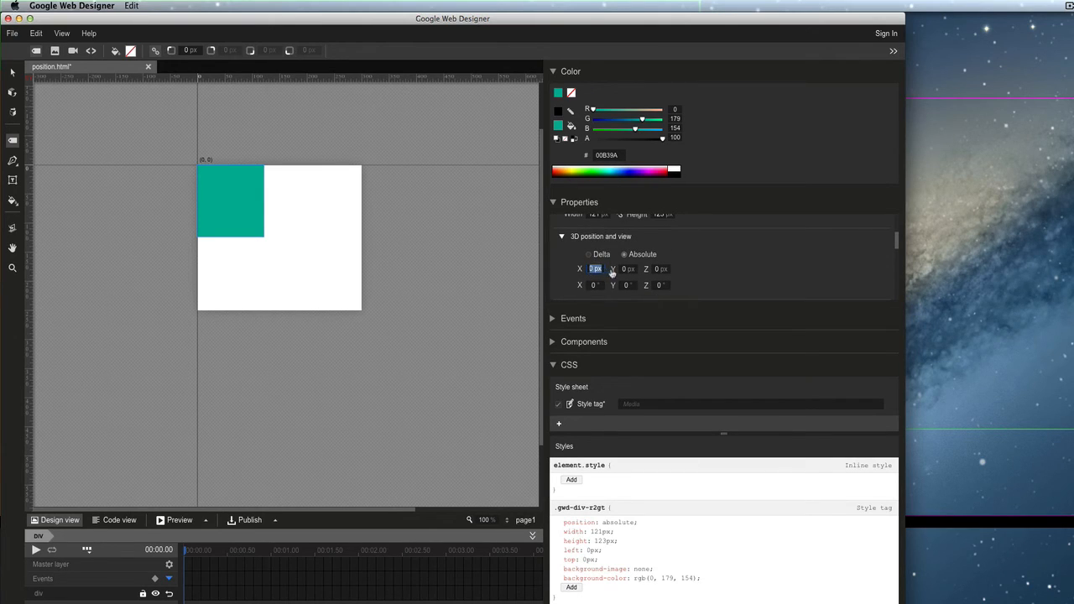
- Set the teal square's 3D X position to 37, nudging it right via translate3d
type("37")
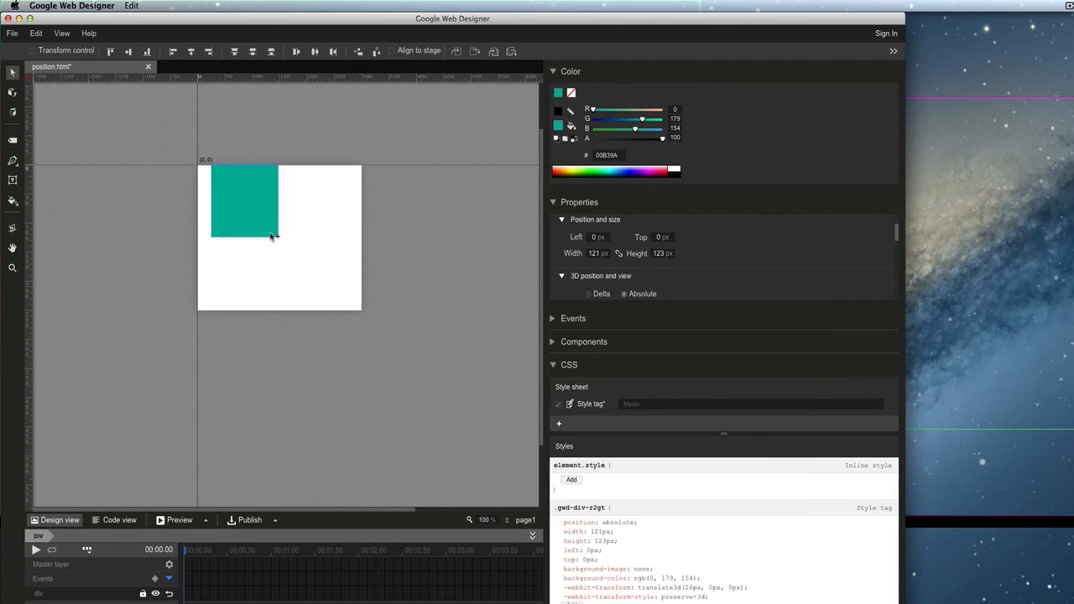
- Drag the teal square off the stage and back, then select its translate3d value in the CSS
left_click_drag(243, 201, 356, 303)
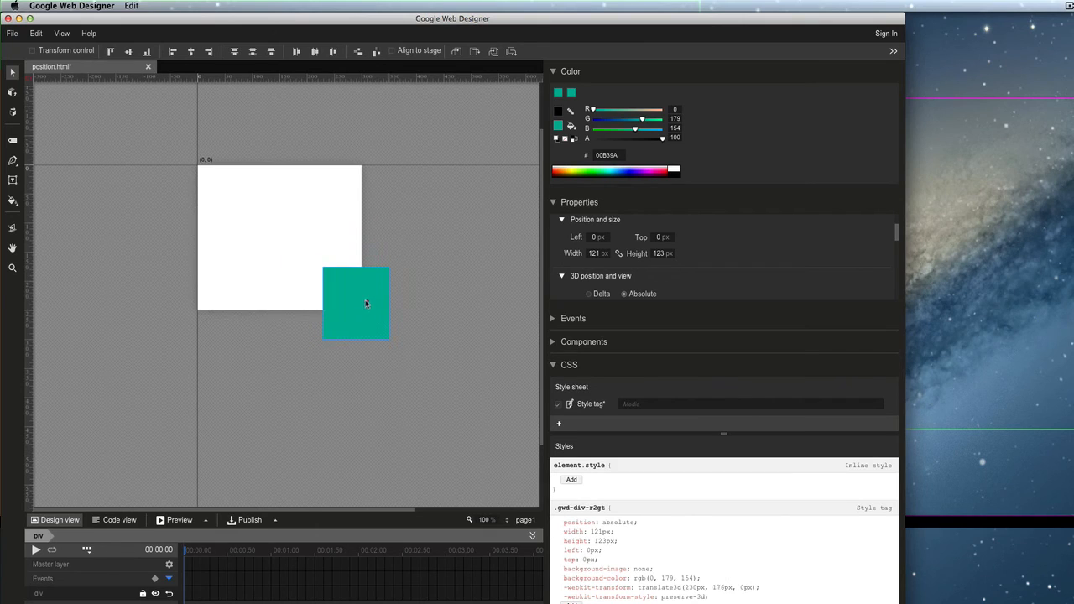
left_click_drag(356, 302, 271, 244)
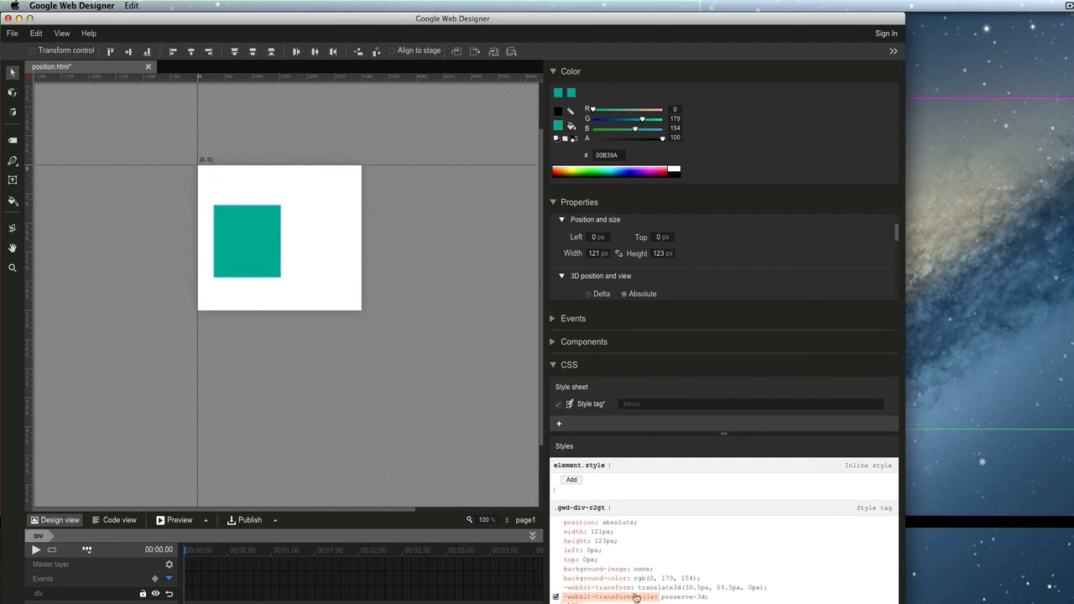
double_click(685, 597)
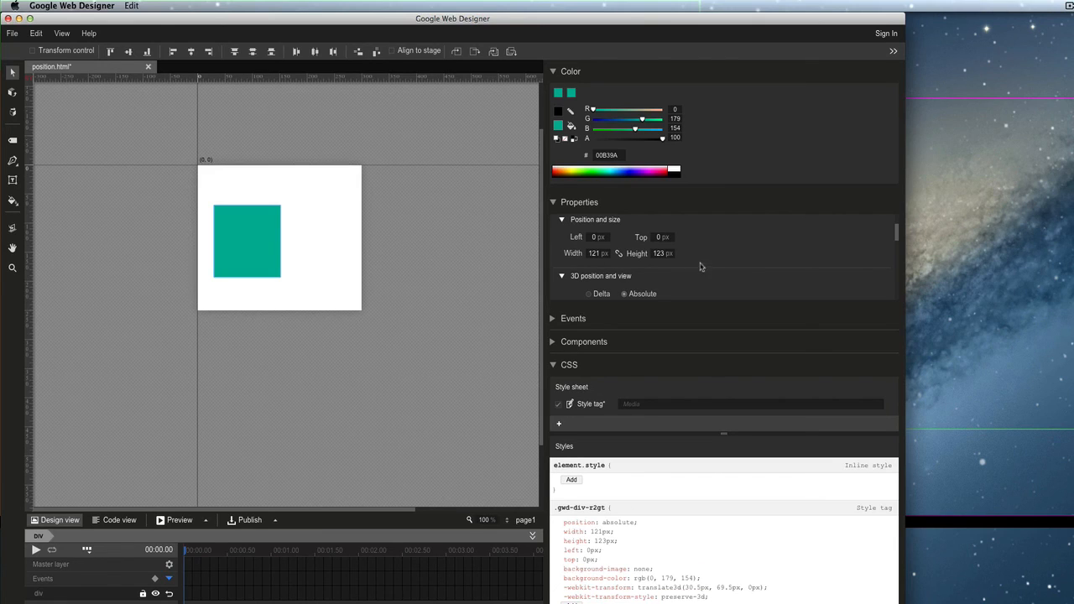
mouse_move(675, 245)
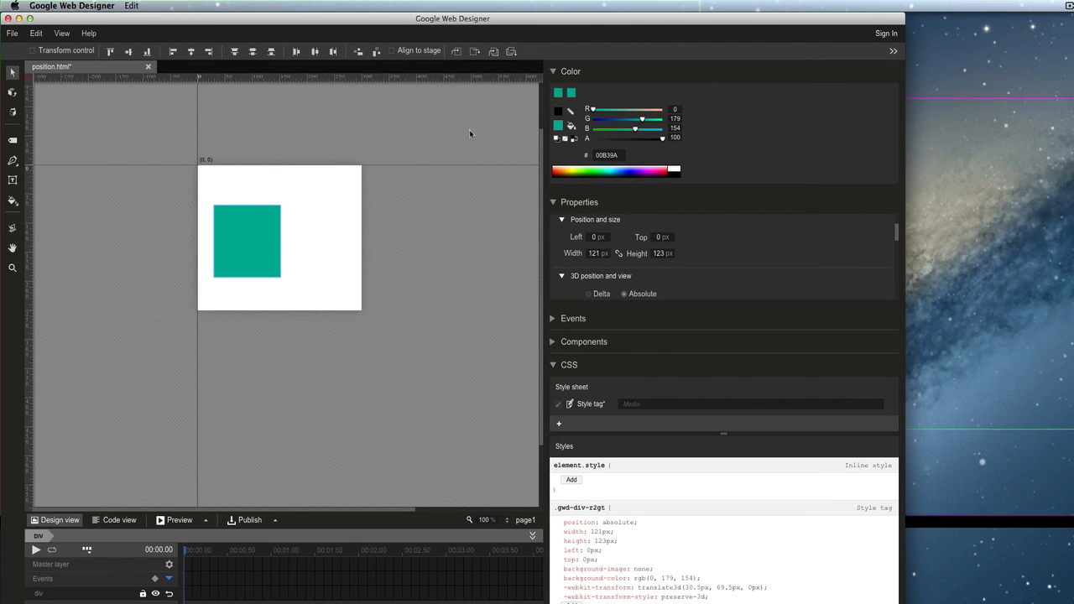
mouse_move(435, 171)
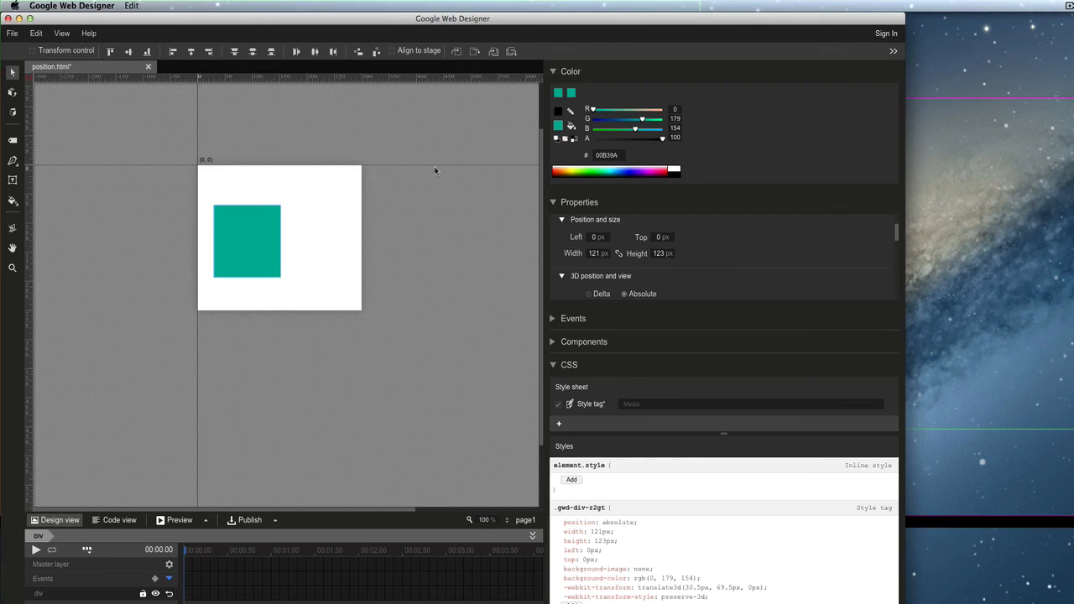